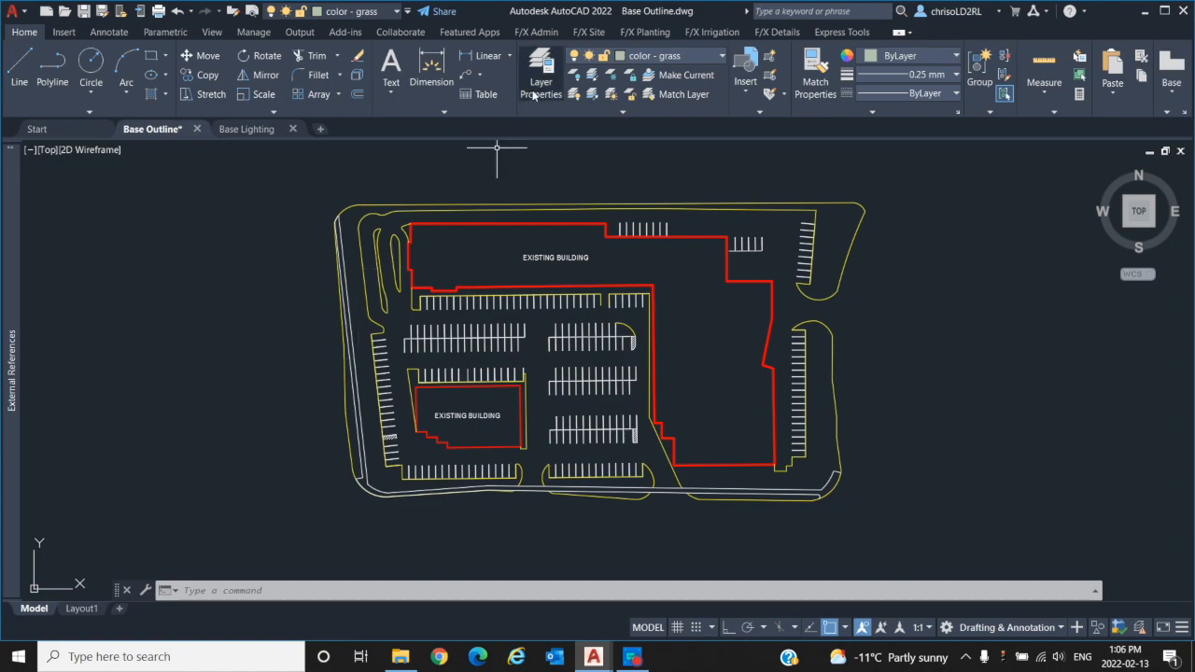
# Create a layer named Xref in the Layer Properties manager and set it current from the ribbon layer list
pyautogui.click(541, 73)
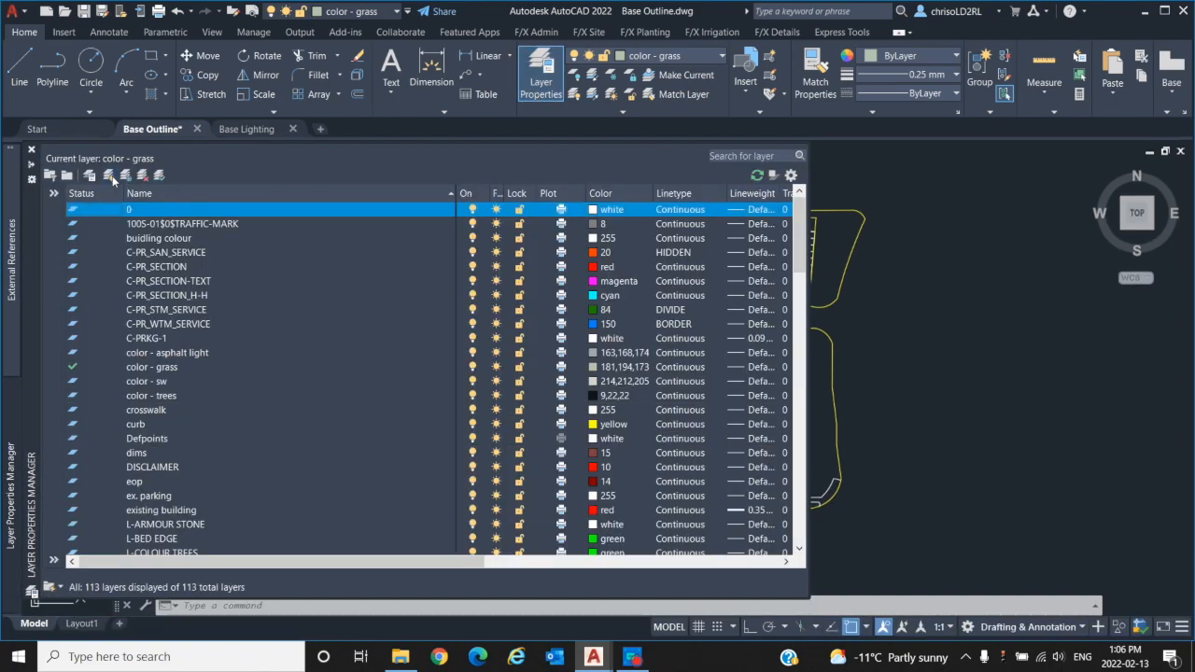
pyautogui.click(90, 176)
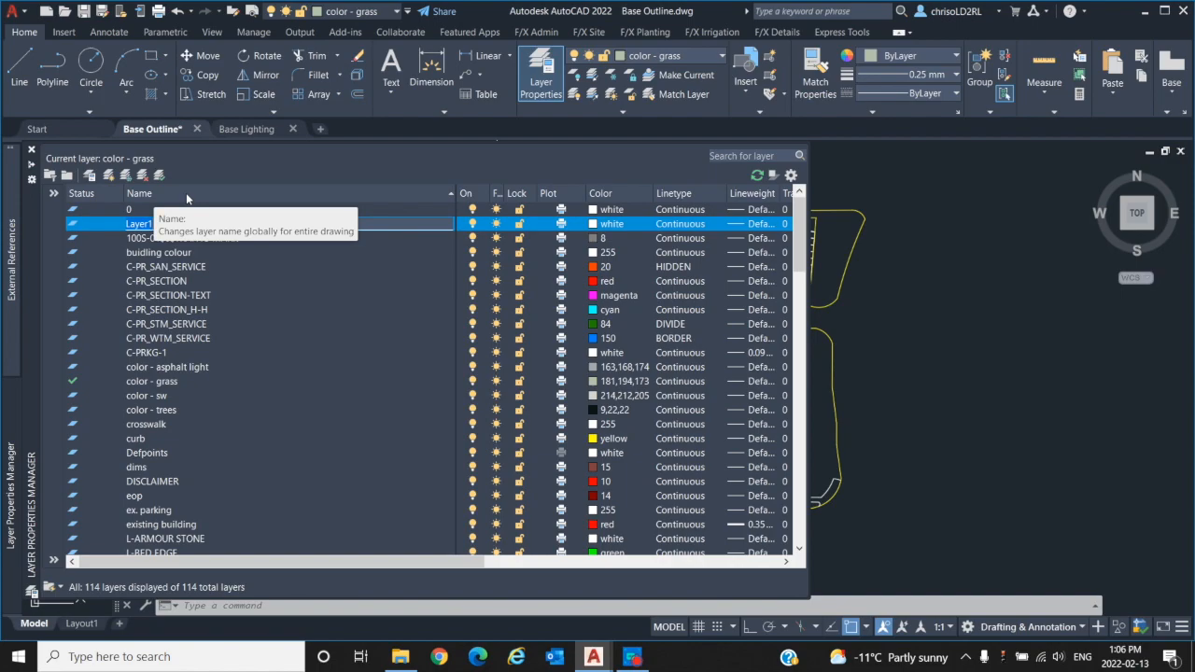
pyautogui.write('Xref')
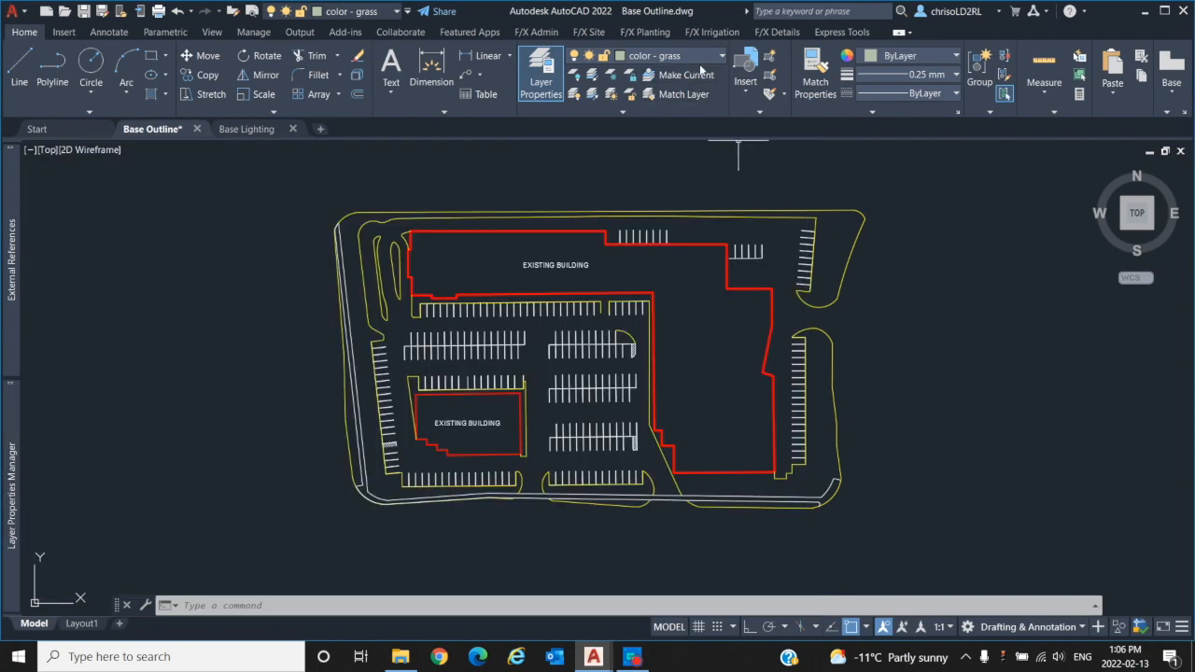
pyautogui.click(719, 56)
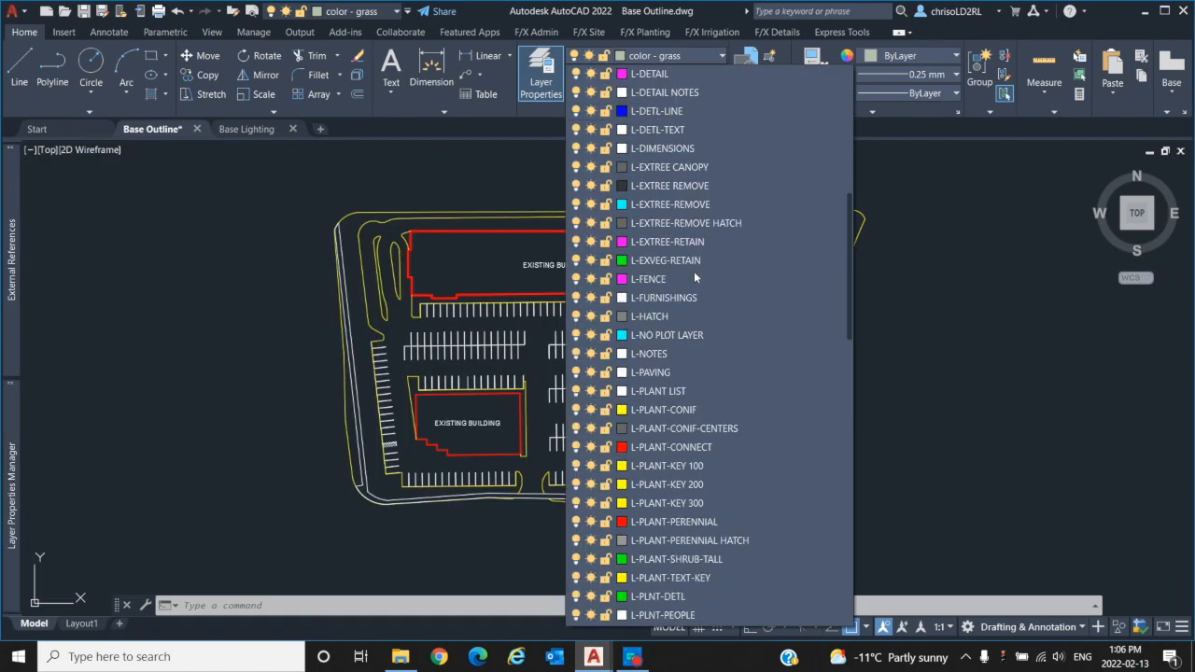
pyautogui.scroll(-3)
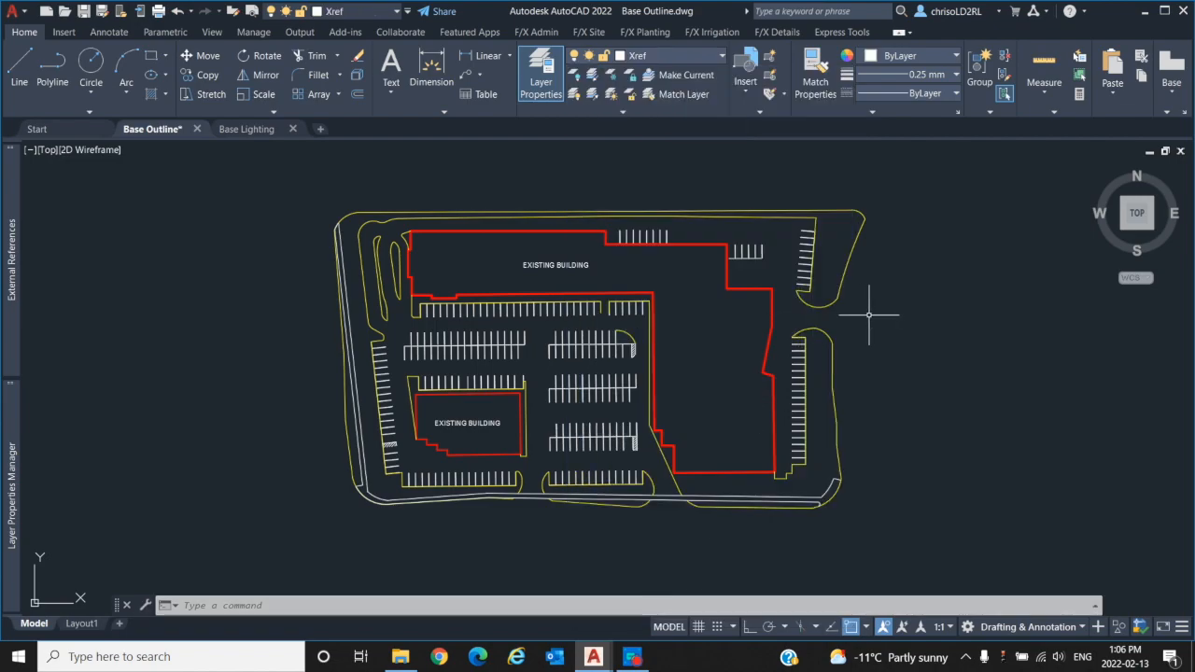
pyautogui.moveTo(400, 215)
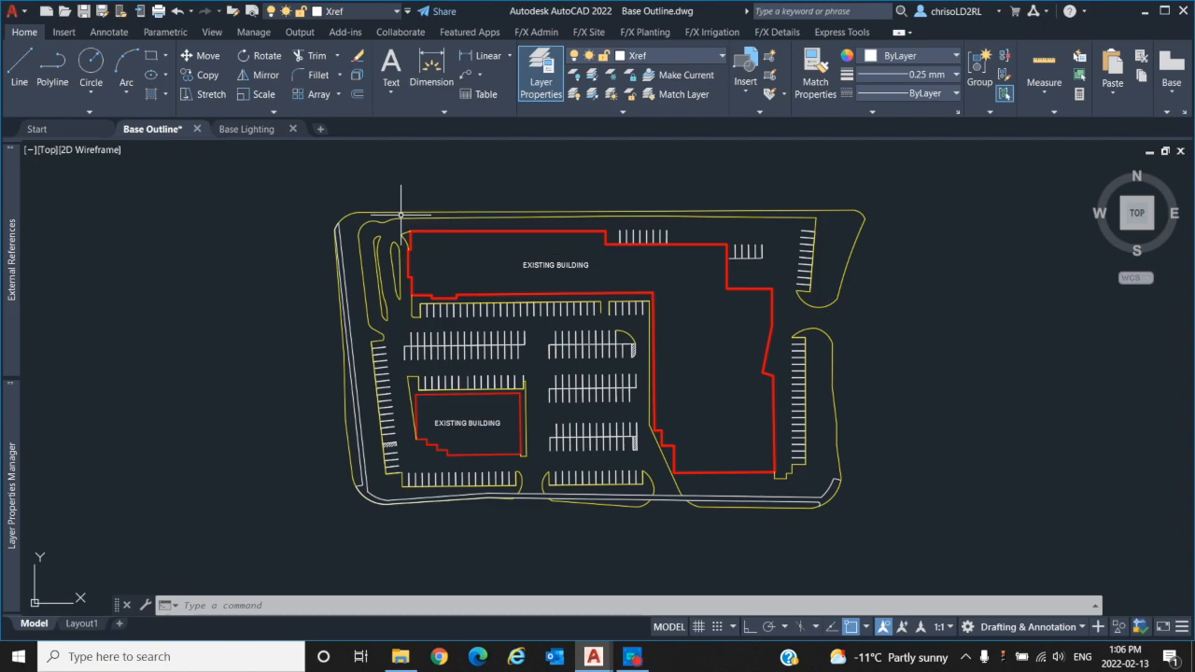
pyautogui.moveTo(247, 129)
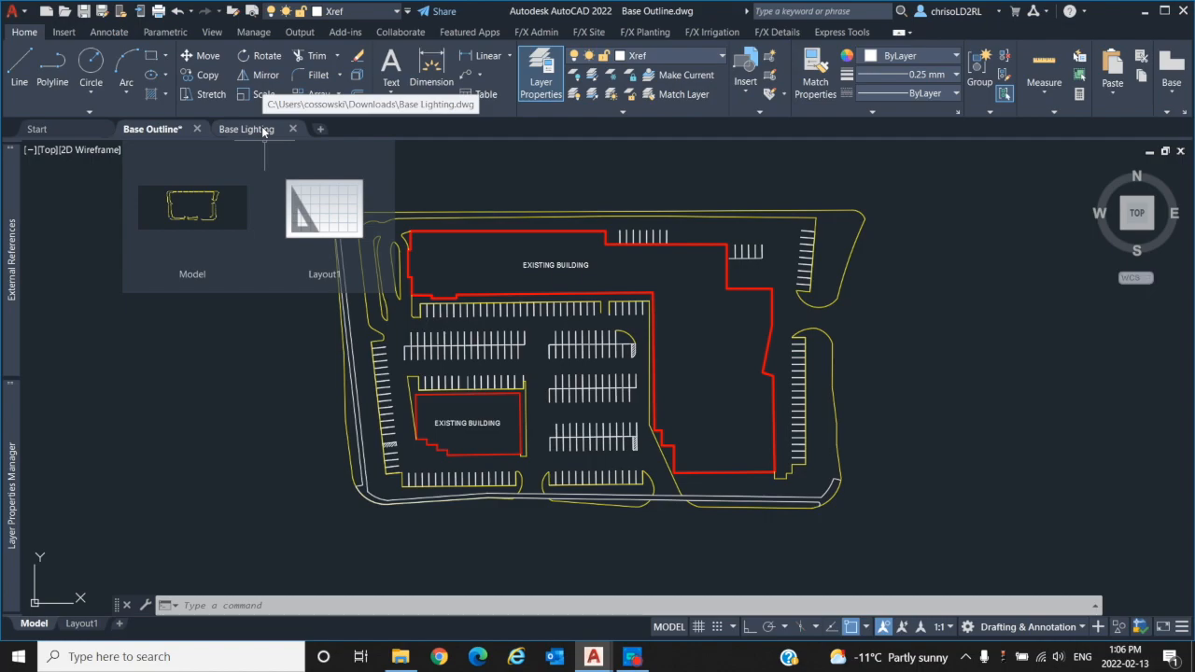
pyautogui.click(248, 127)
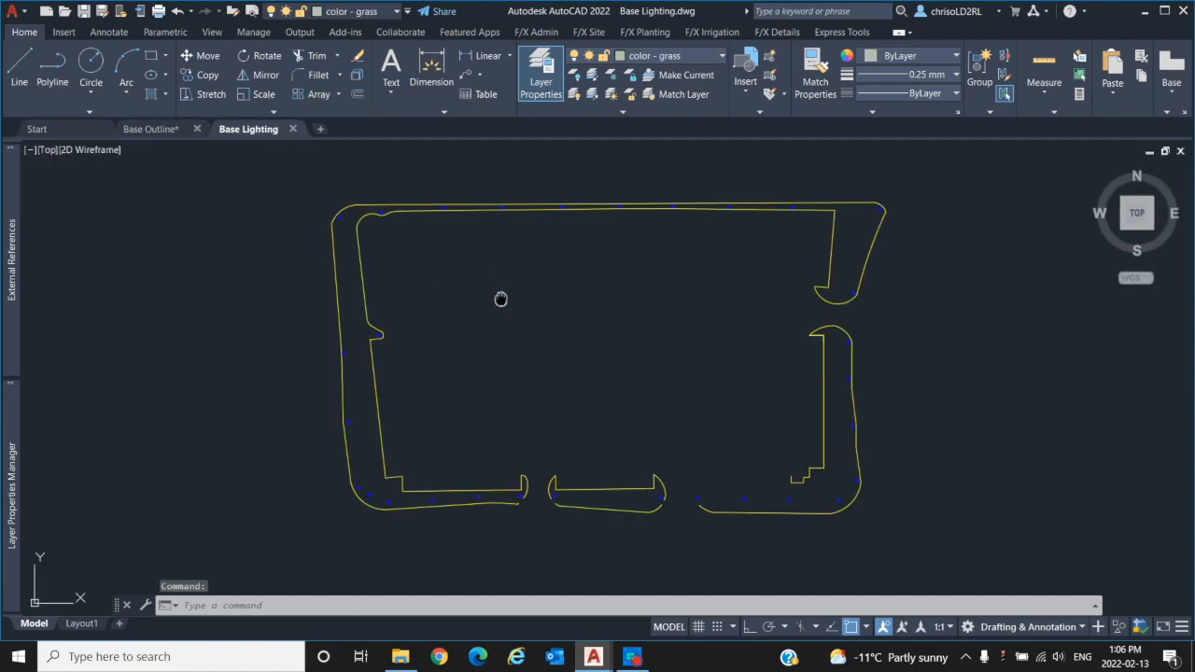
pyautogui.moveTo(501, 299); pyautogui.dragTo(511, 295)
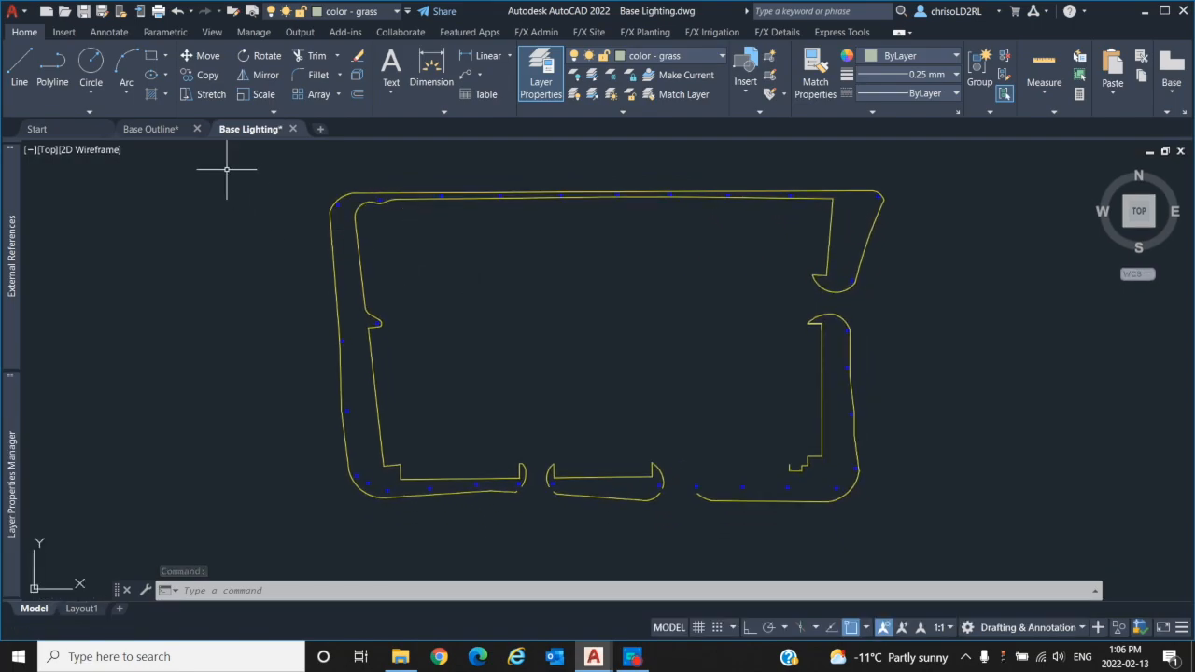
pyautogui.click(149, 129)
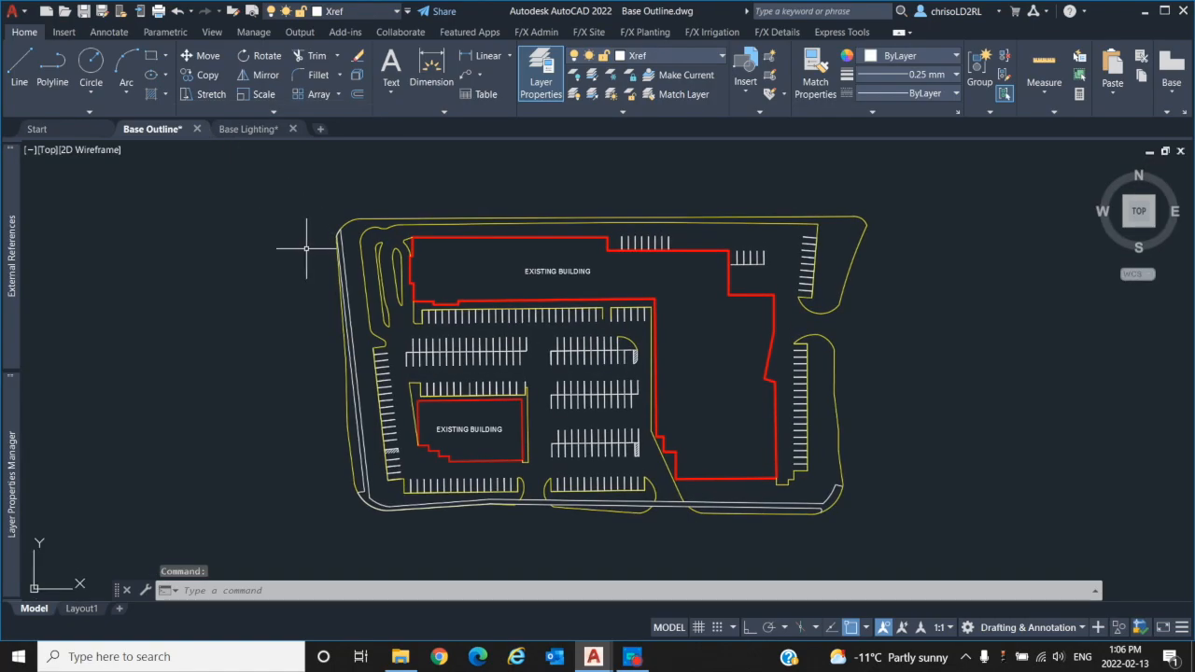
pyautogui.moveTo(303, 257)
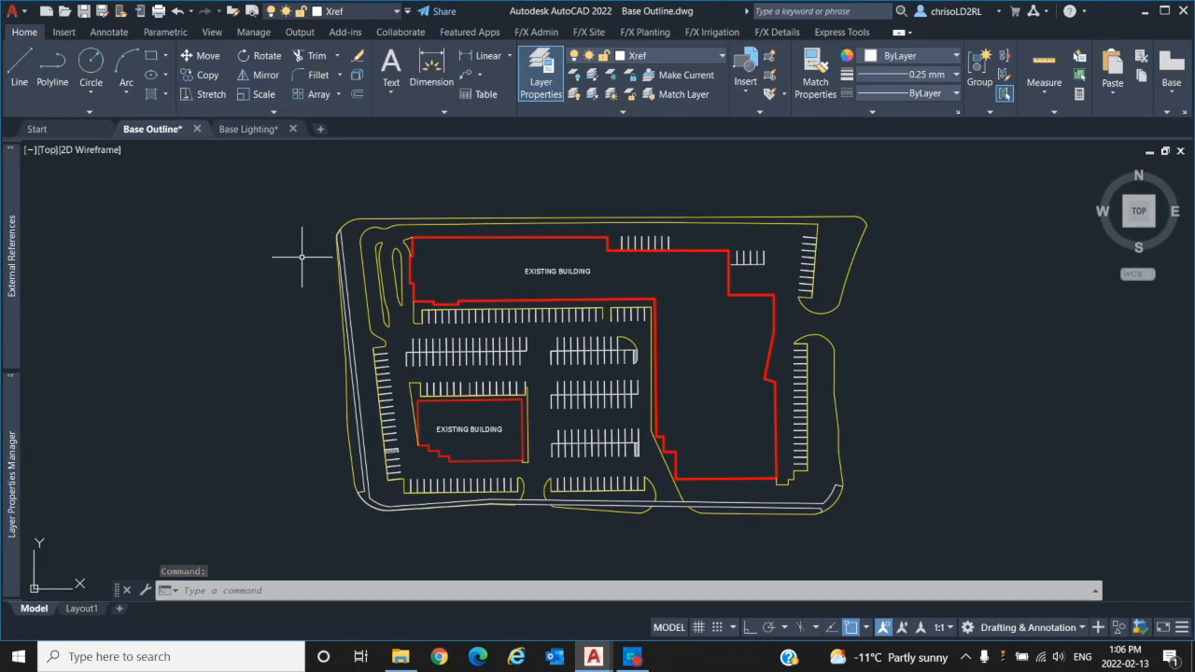
pyautogui.write('un')
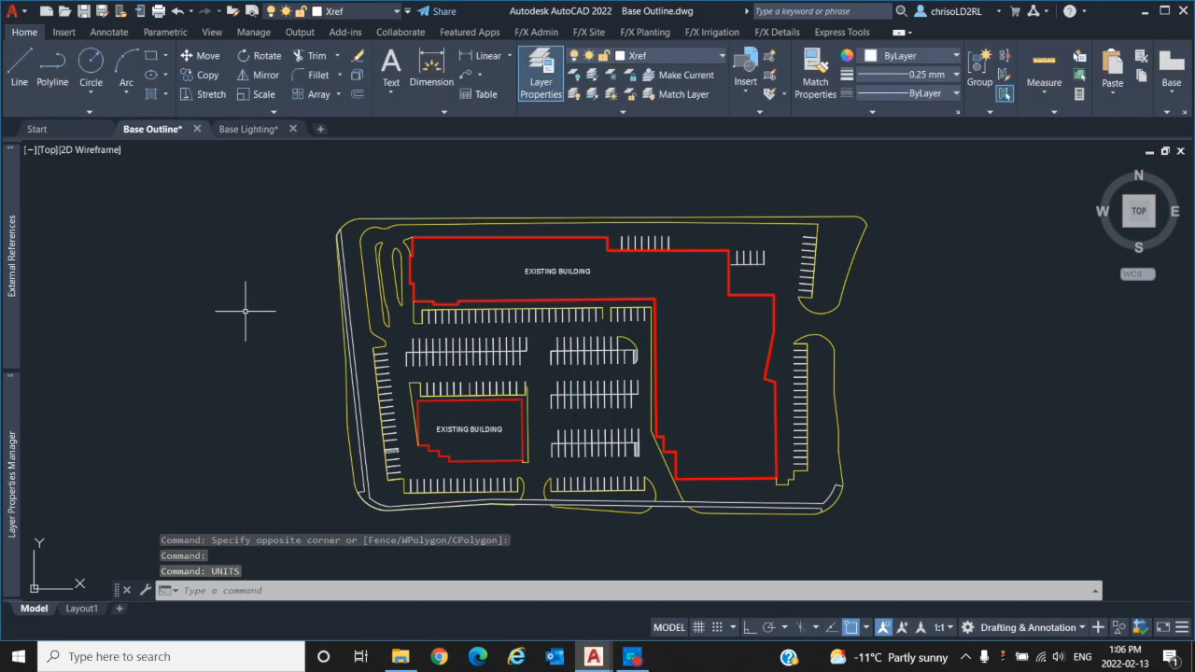
pyautogui.click(248, 128)
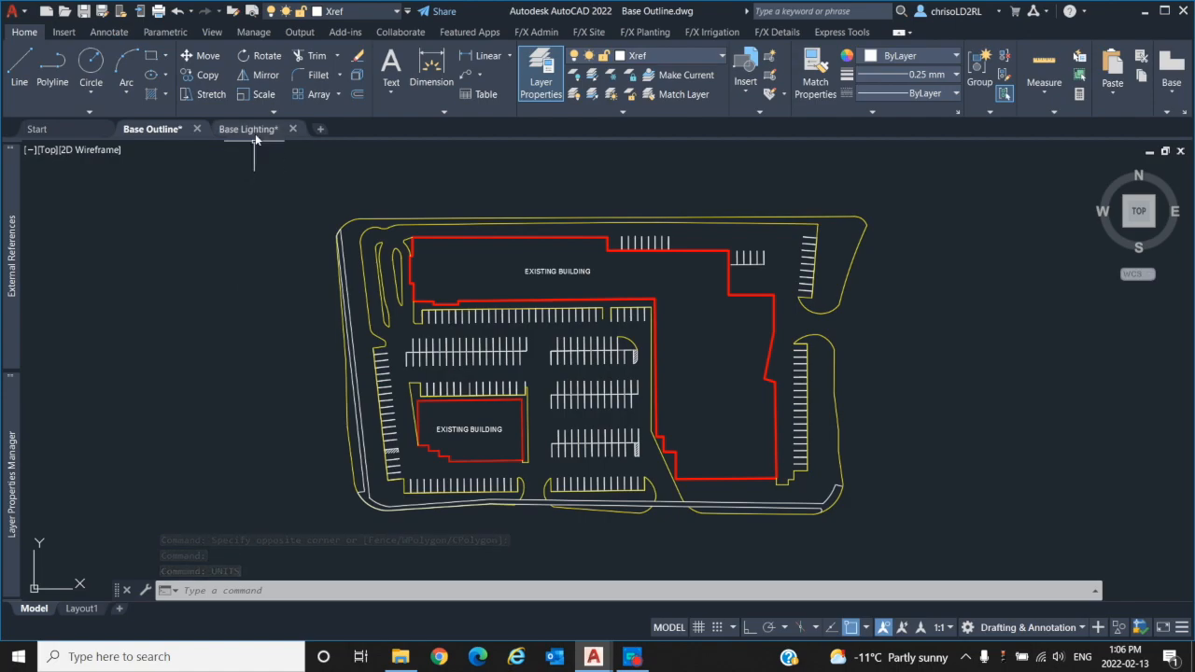
pyautogui.click(246, 129)
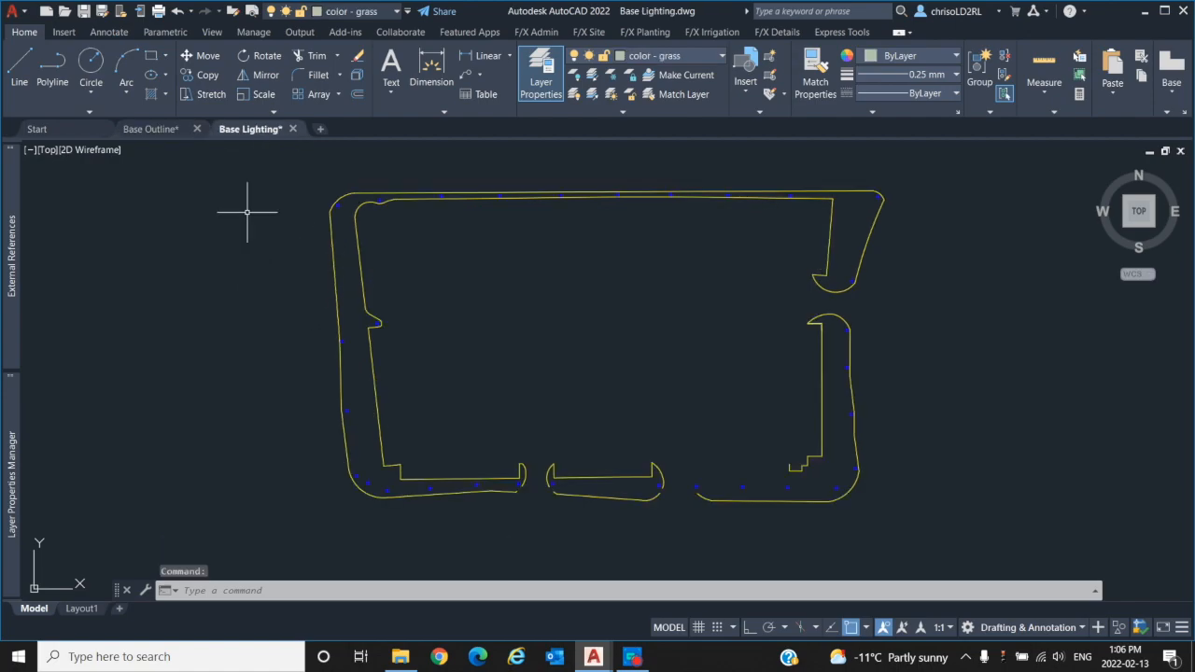
pyautogui.click(150, 128)
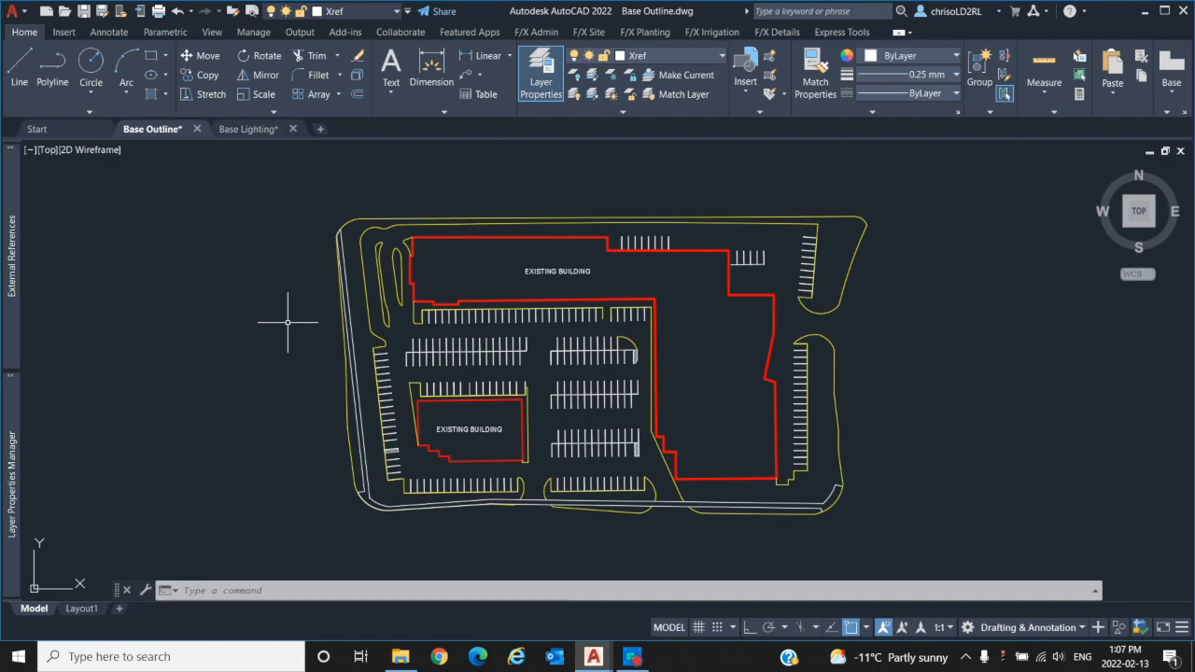
pyautogui.moveTo(280, 298)
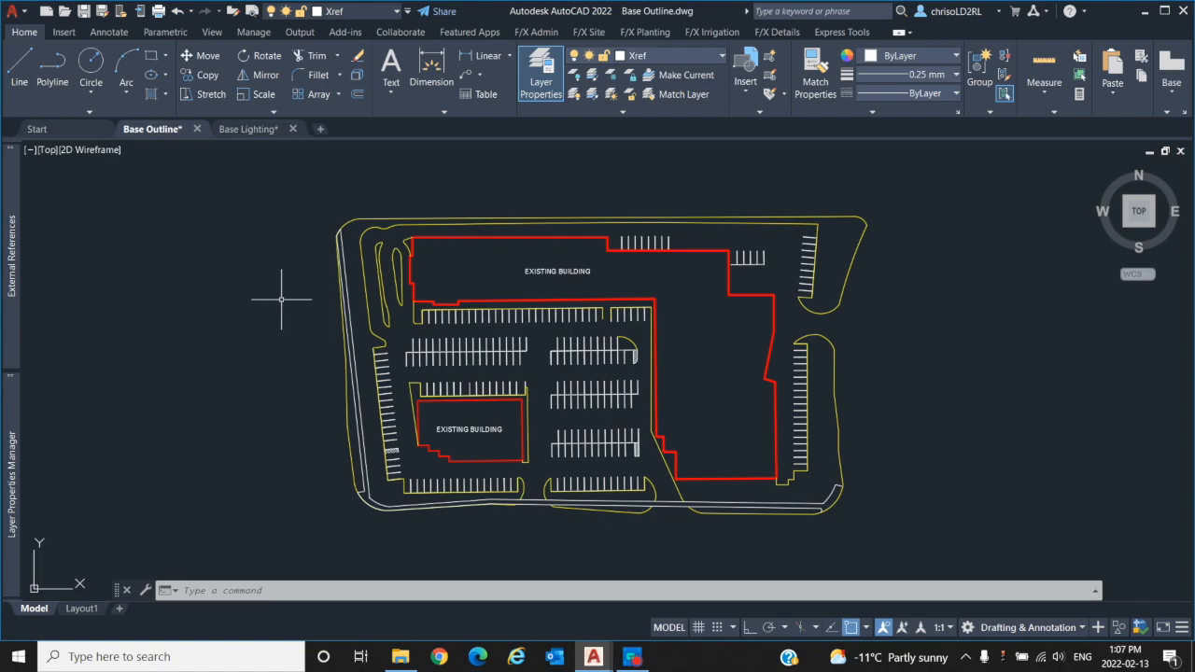
pyautogui.click(250, 129)
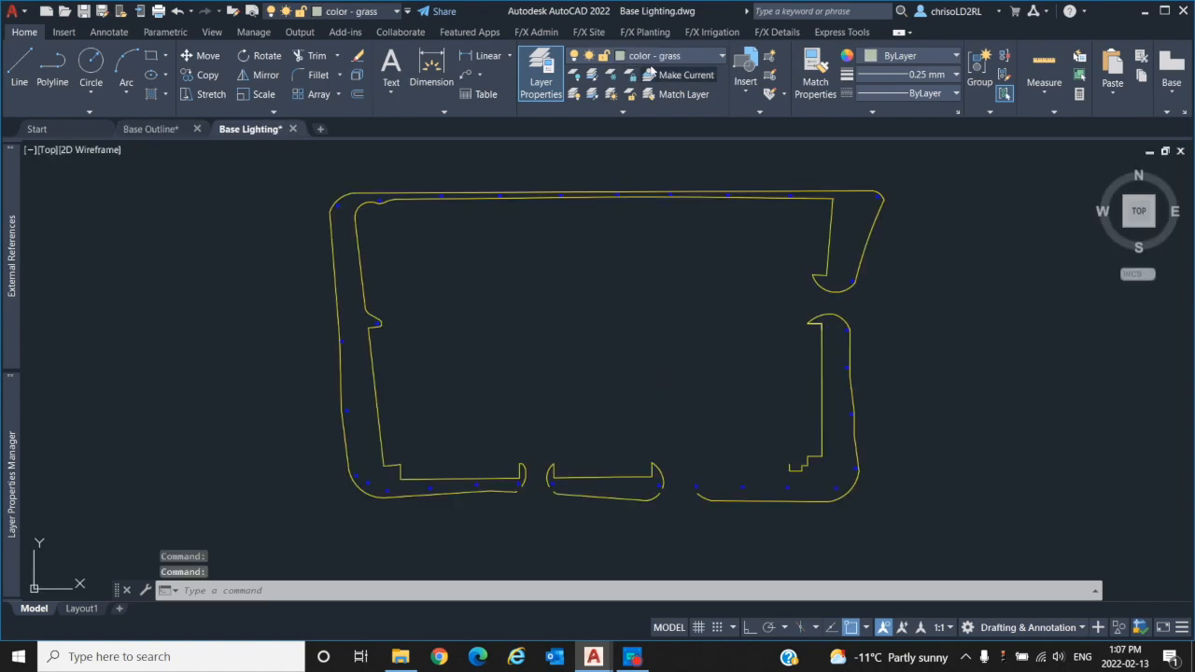
pyautogui.click(719, 56)
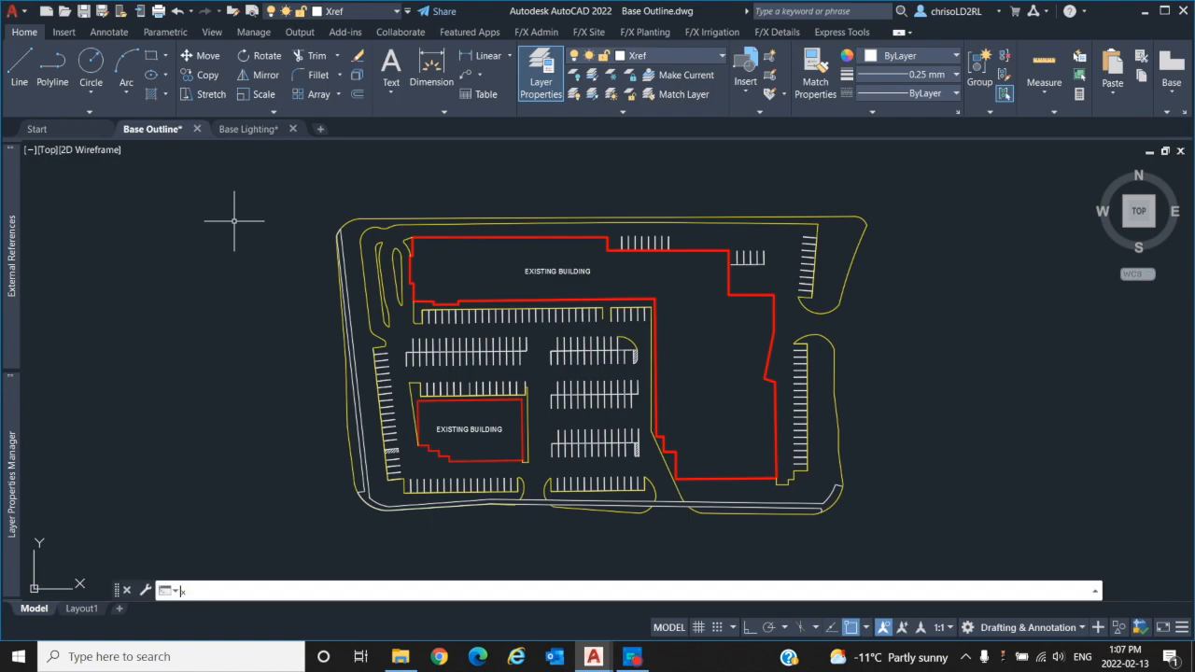
# Start XREF, choose Attach DWG and select Base Lighting.dwg as the reference file
pyautogui.write('XREF')
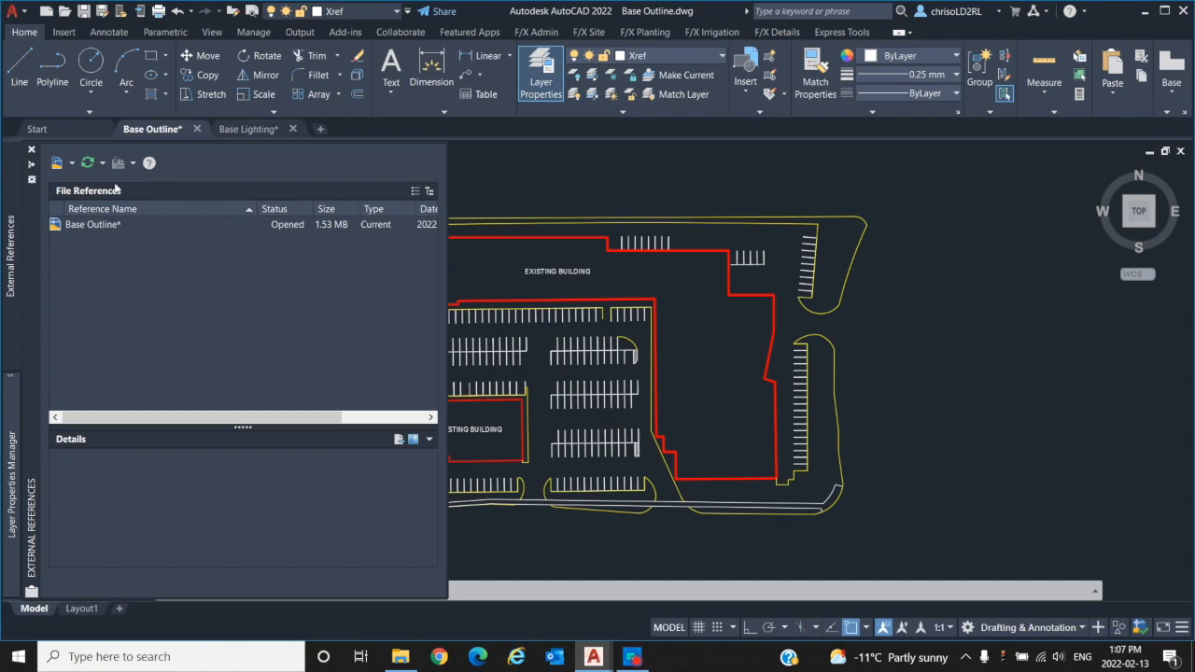
pyautogui.click(57, 162)
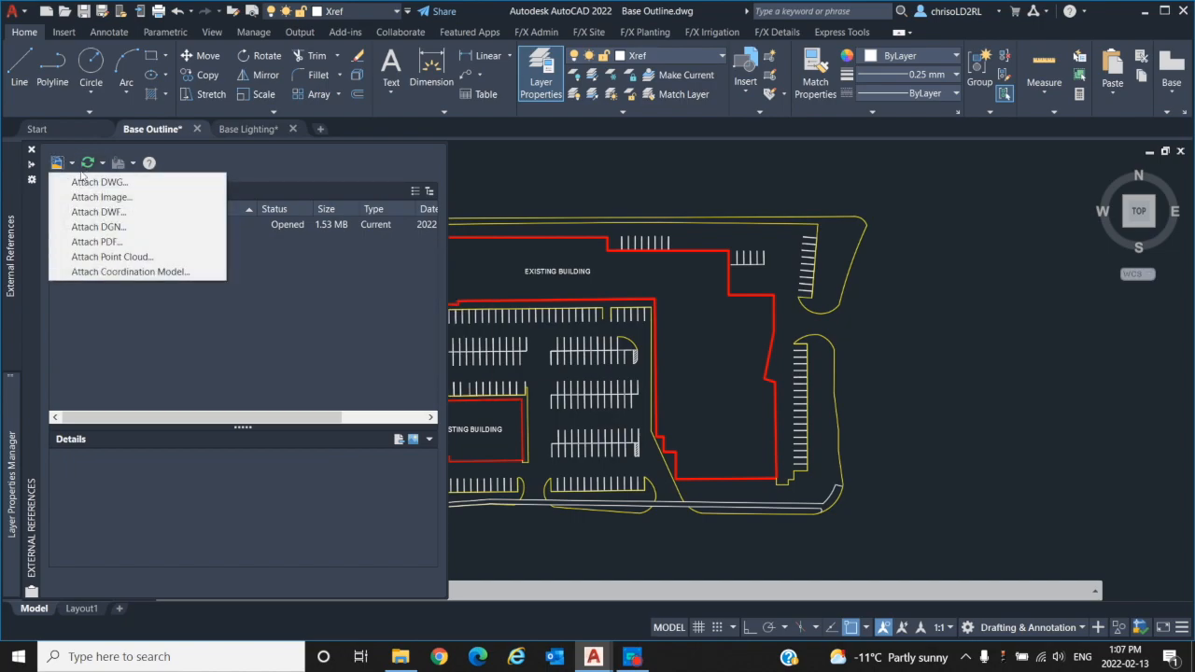
pyautogui.click(99, 183)
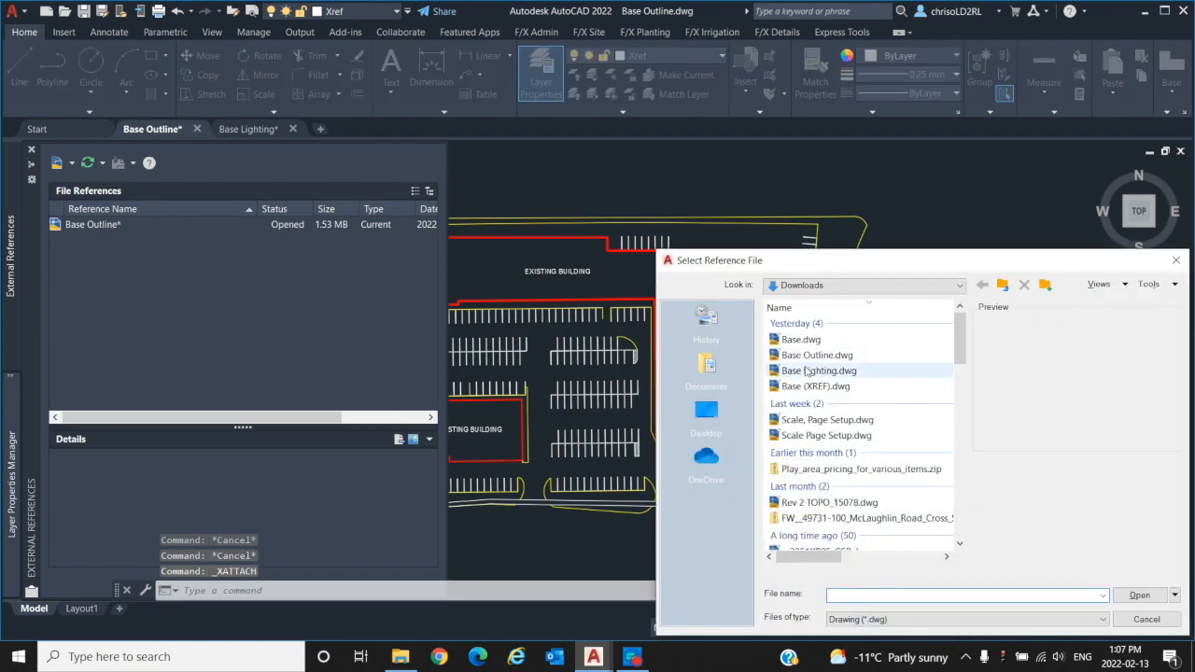
pyautogui.click(817, 369)
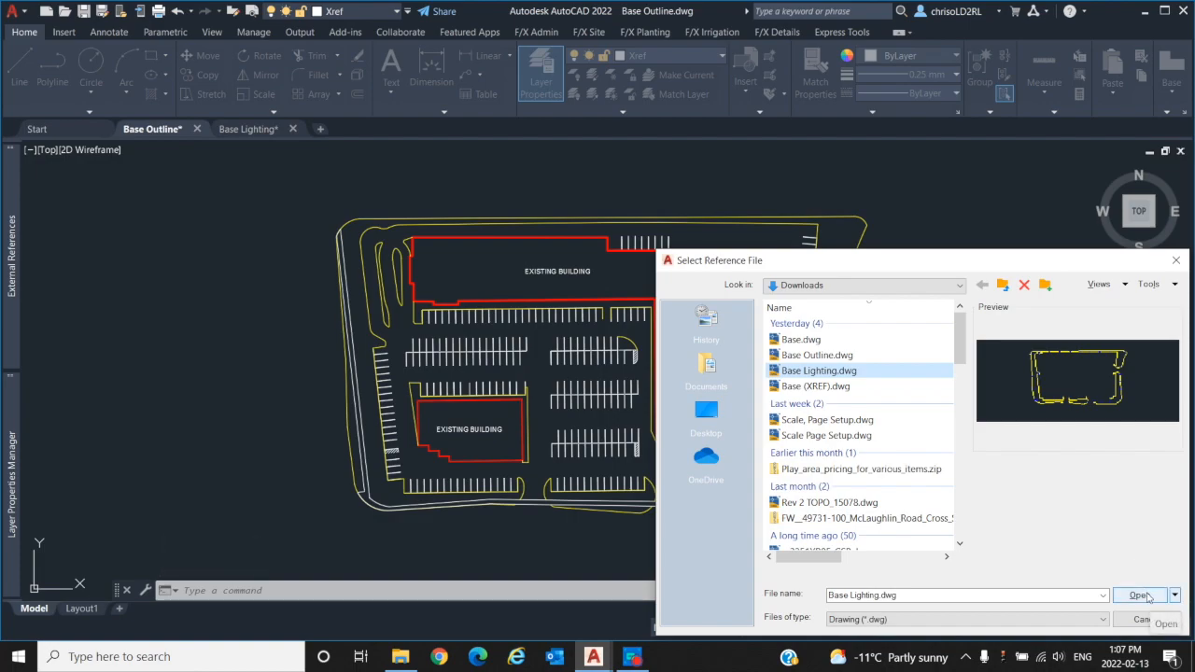
pyautogui.click(1139, 593)
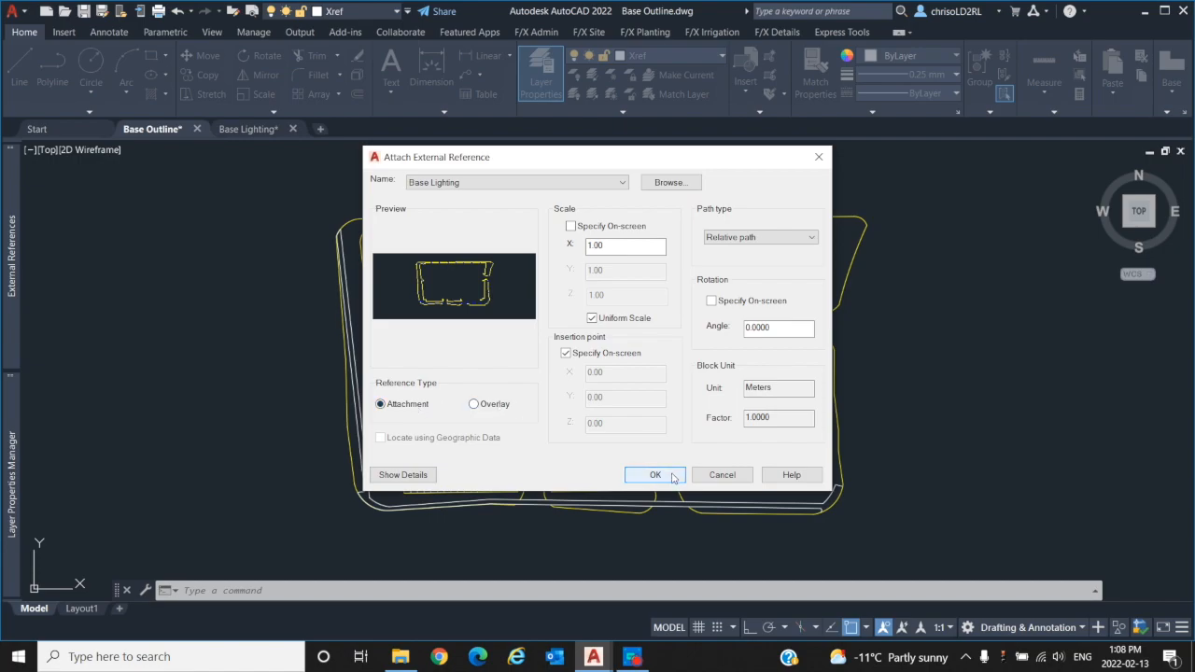
# Attach the reference with default scale and insertion and accept the Proxy Information notice
pyautogui.click(654, 475)
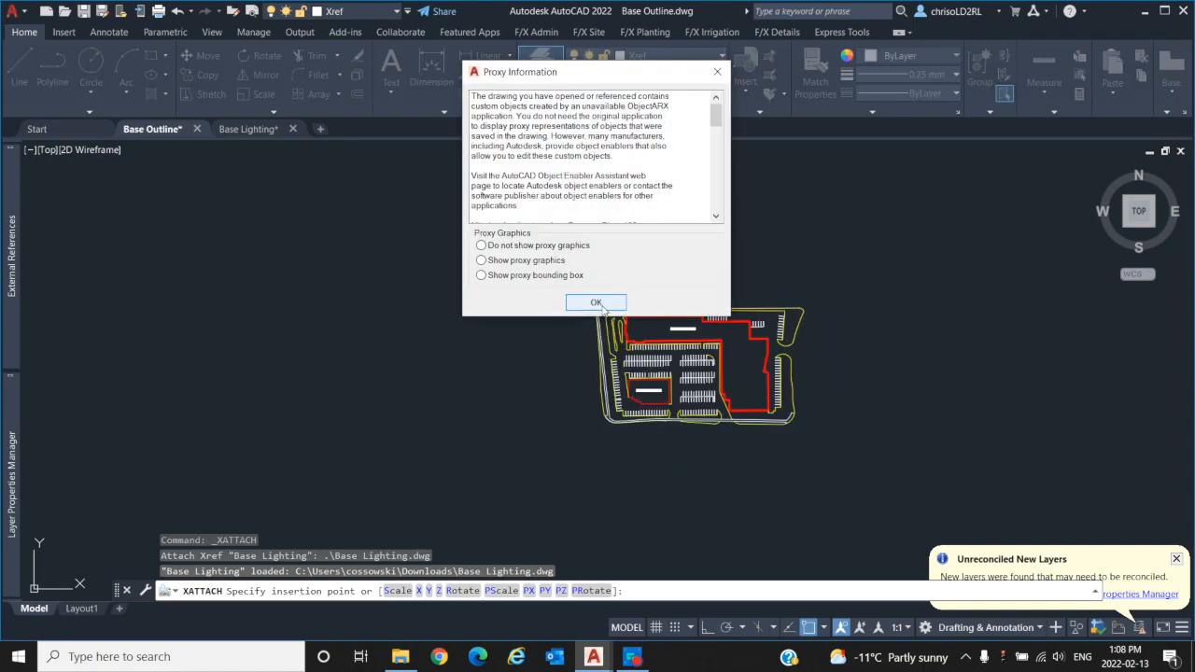
pyautogui.click(595, 303)
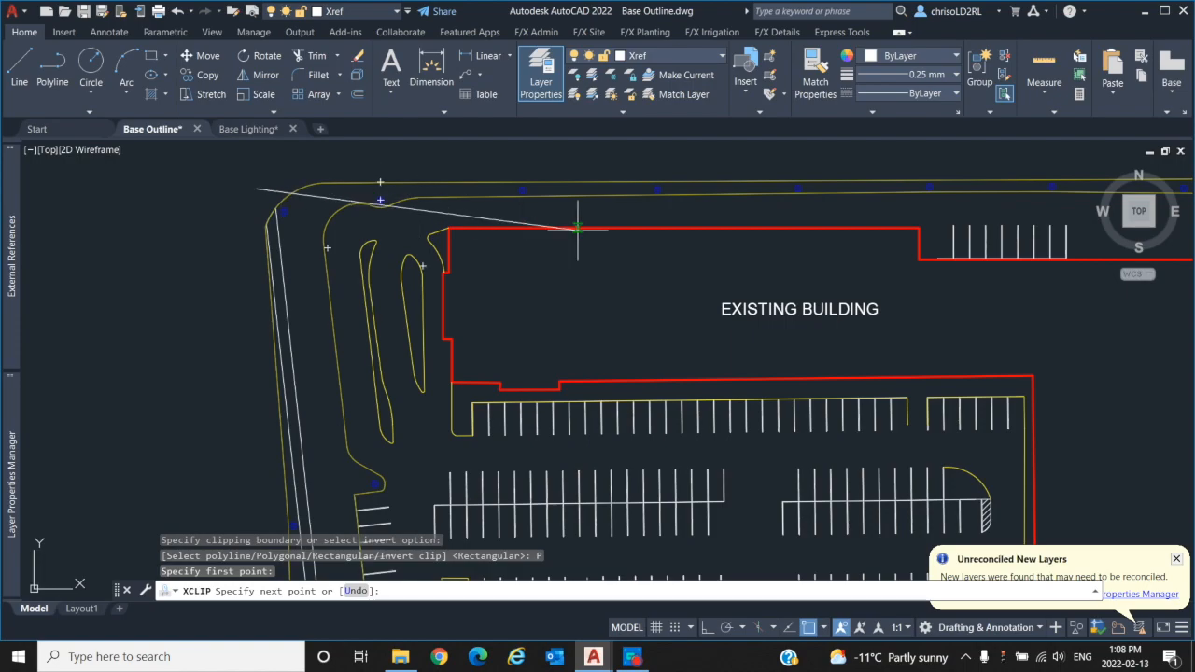
# Finish the rectangular clip by setting its far corner below-right of the site
pyautogui.scroll(-3)
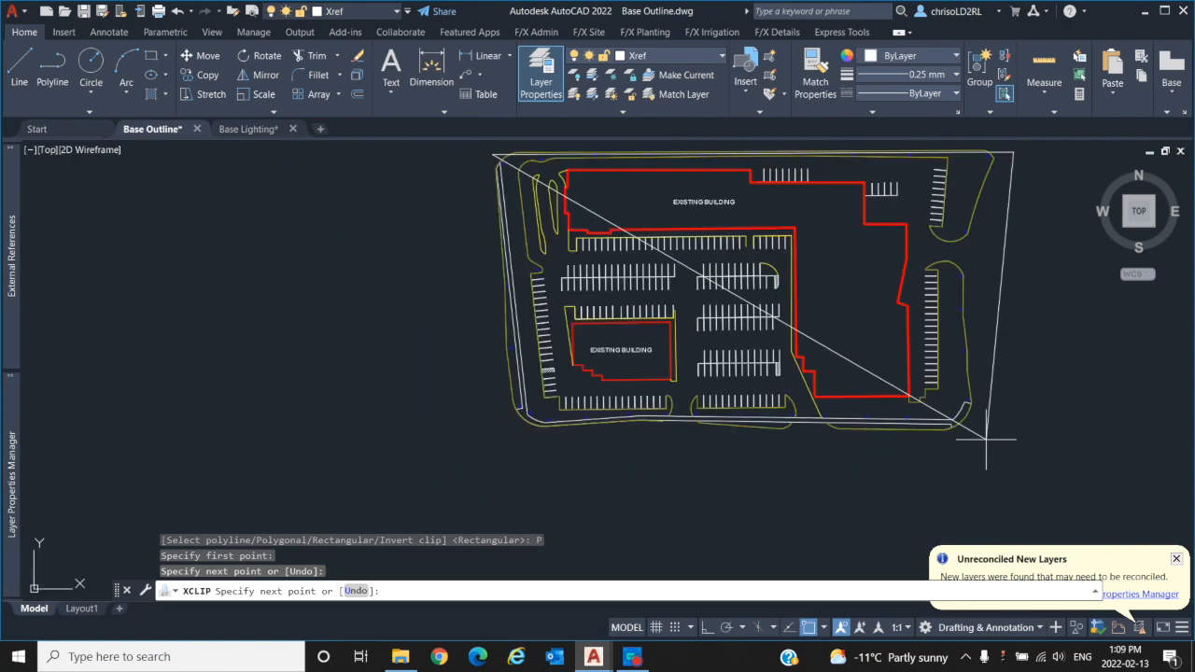
pyautogui.click(487, 431)
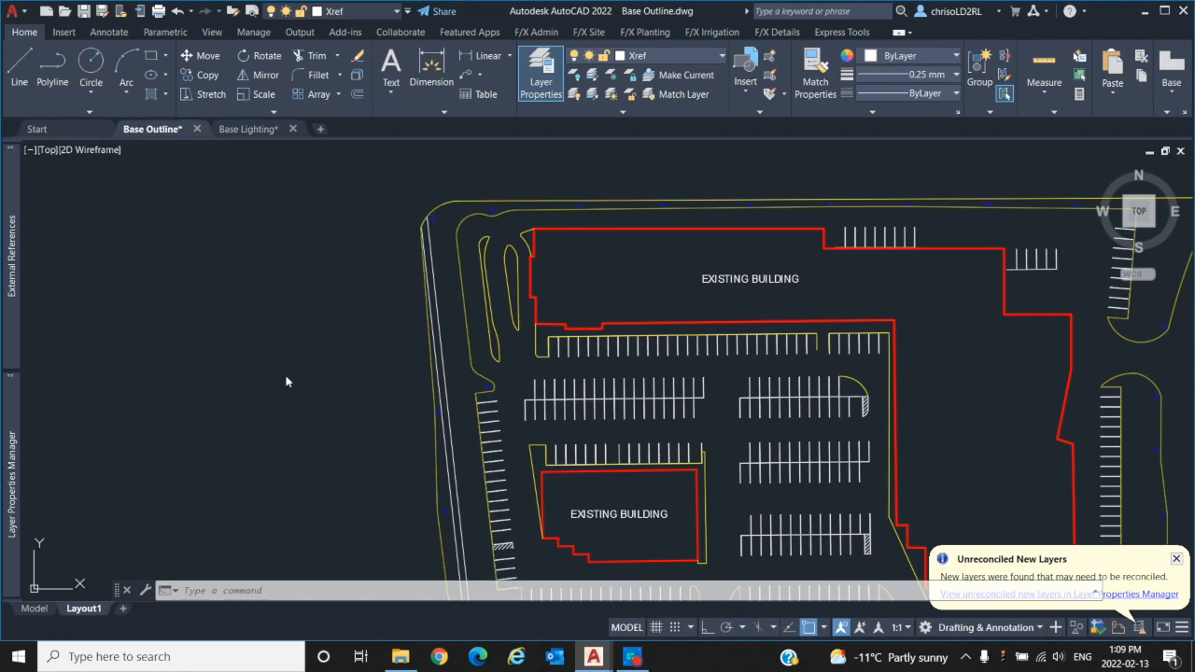
pyautogui.click(82, 622)
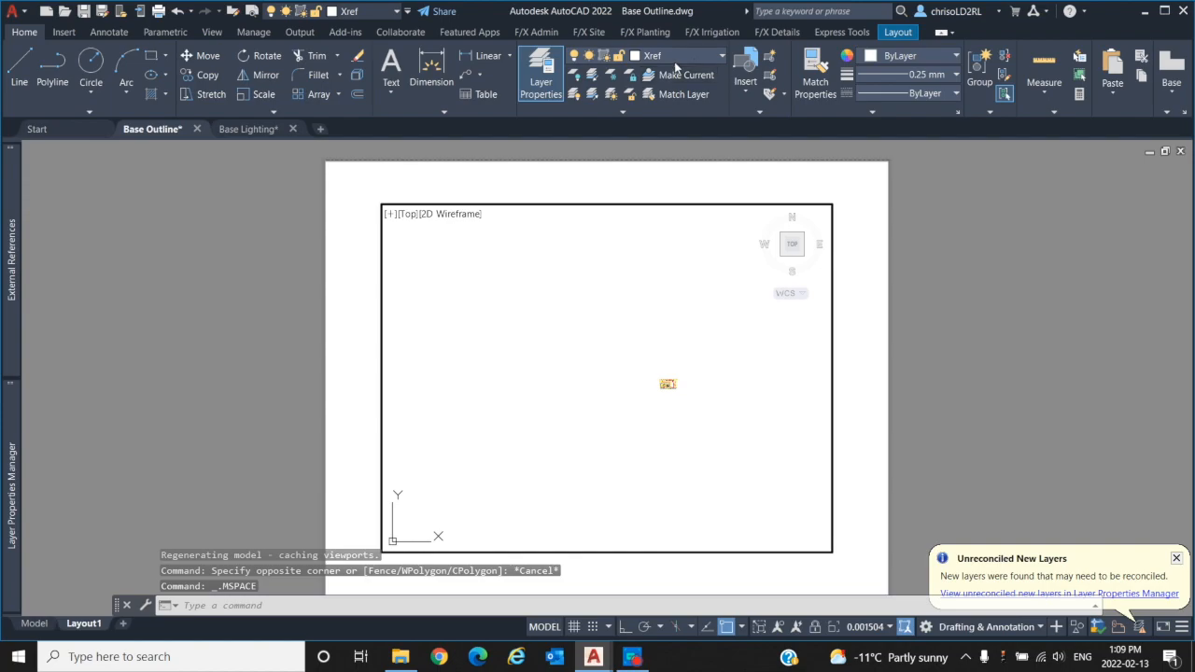
pyautogui.click(721, 56)
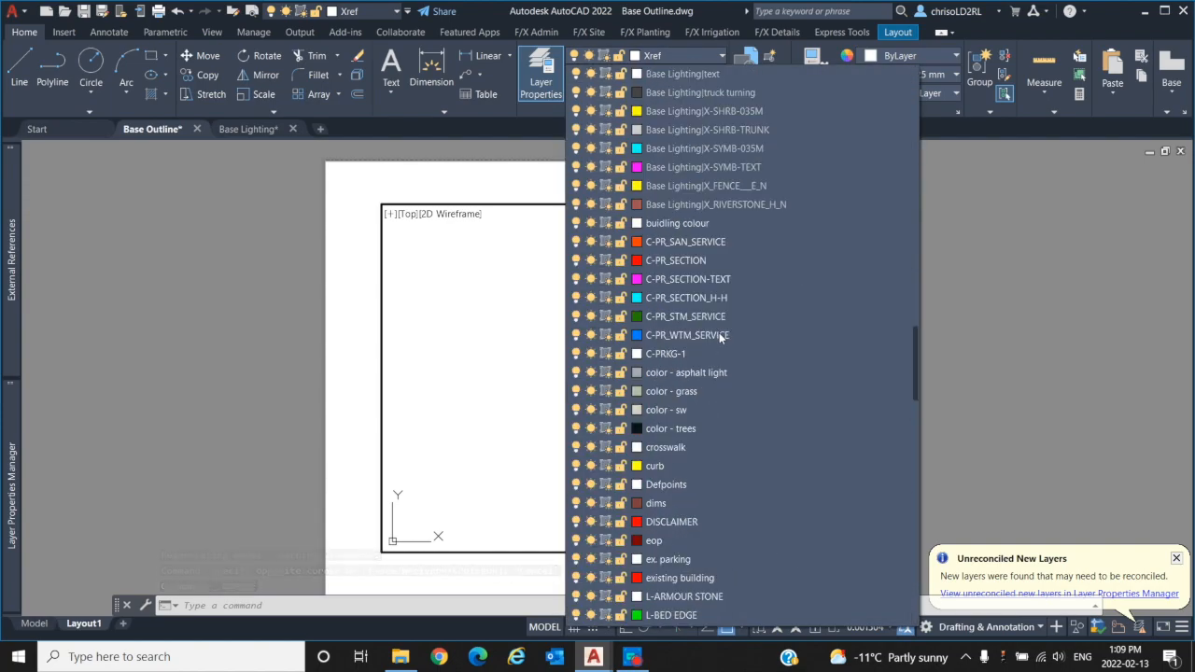
pyautogui.scroll(-3)
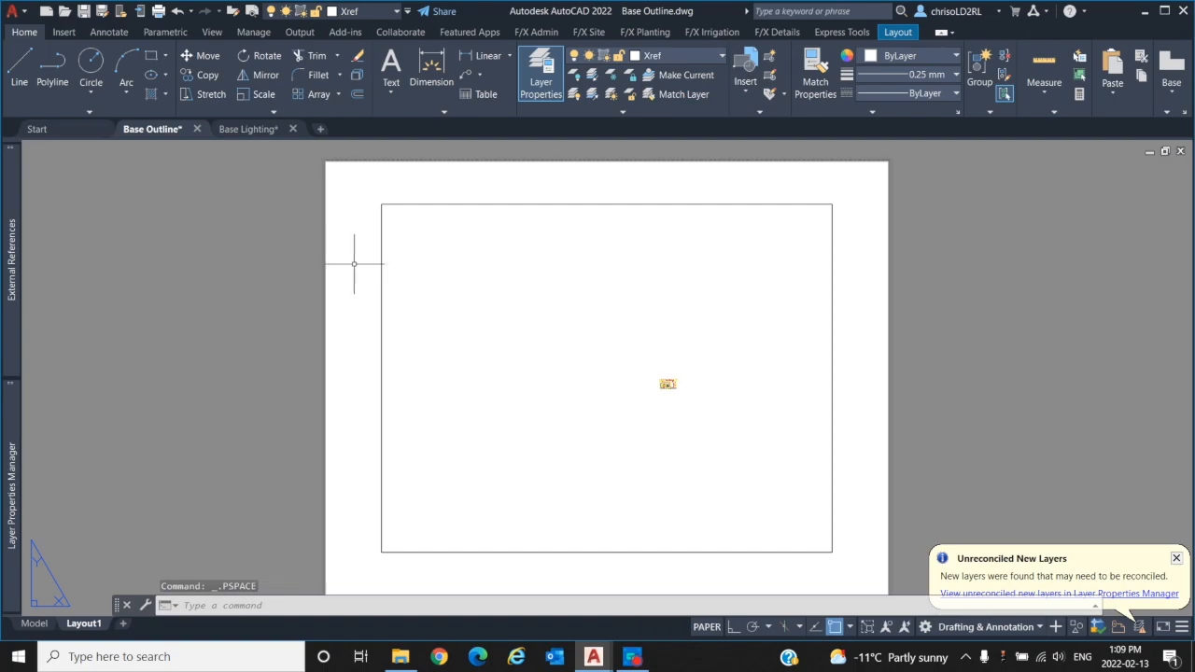
pyautogui.moveTo(272, 183)
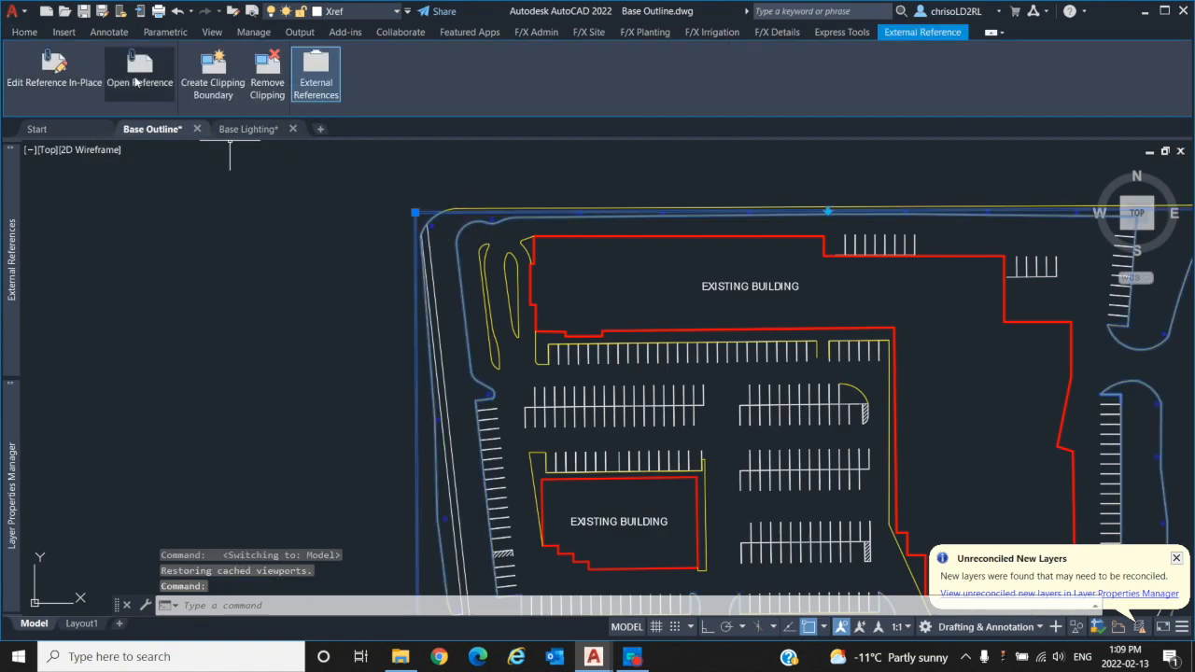
pyautogui.moveTo(242, 214)
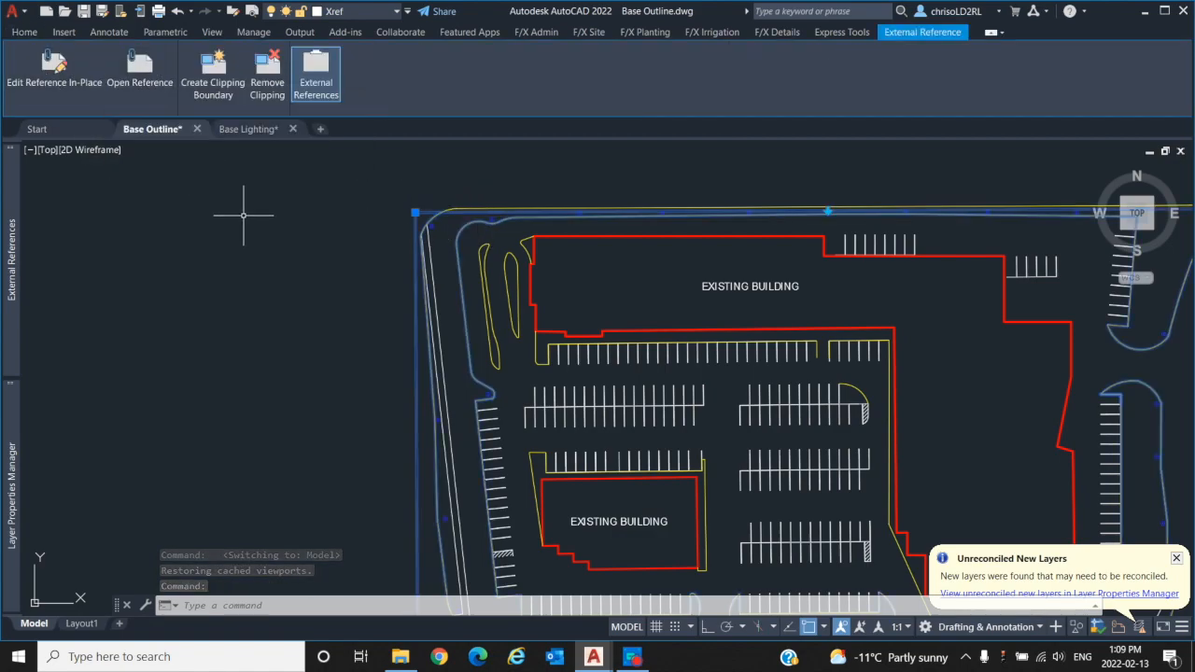
pyautogui.click(24, 30)
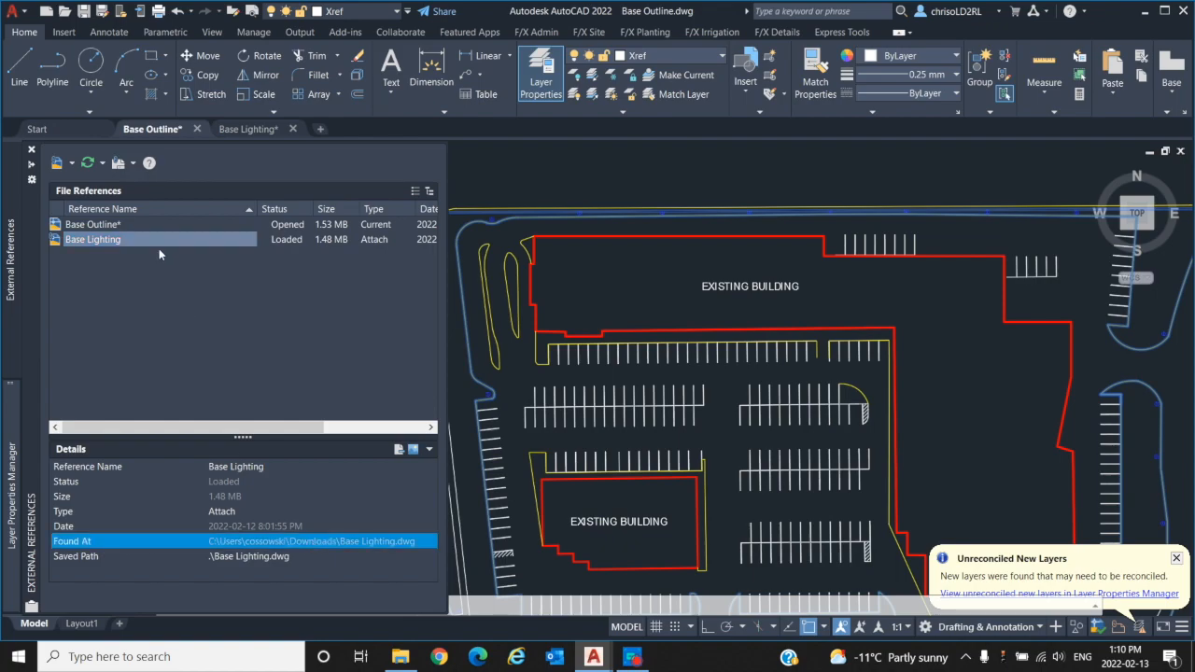
pyautogui.rightClick(93, 239)
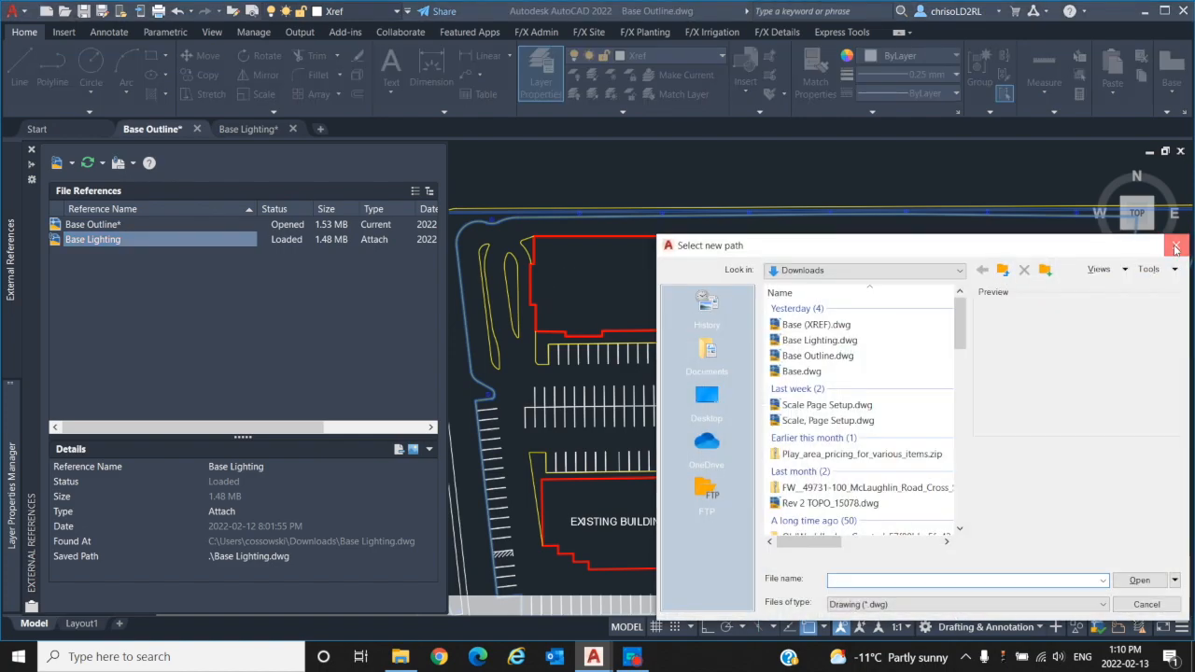
pyautogui.click(1176, 247)
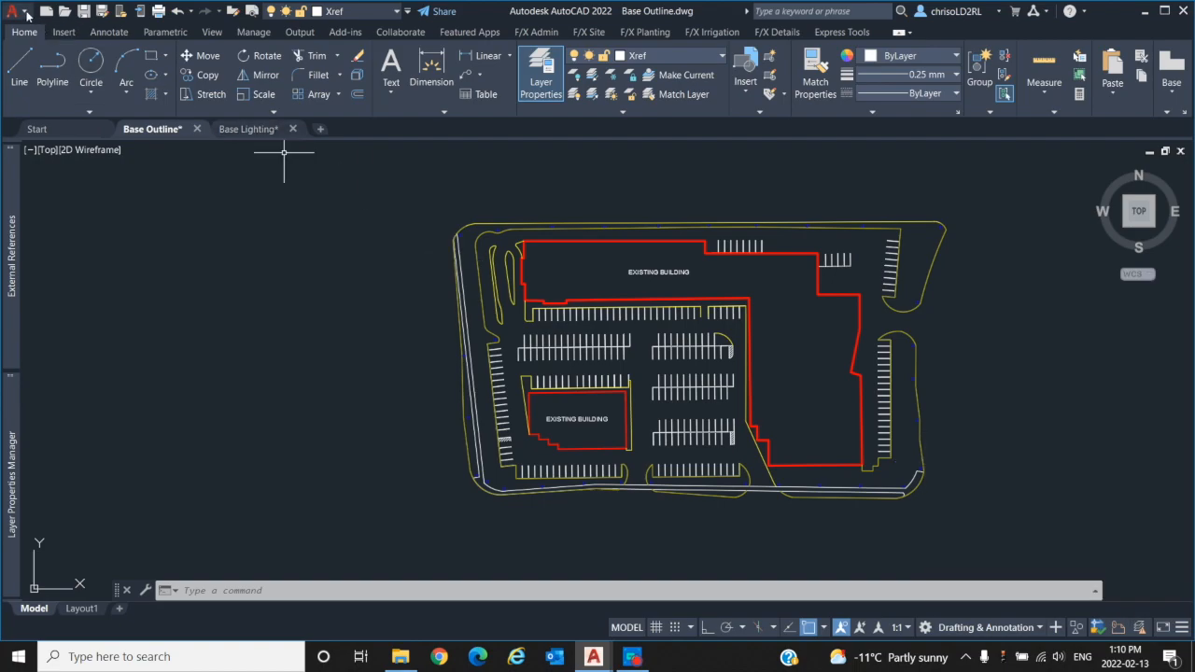
# Create an eTransmit transmittal package from the application menu using the Standard setup
pyautogui.click(15, 11)
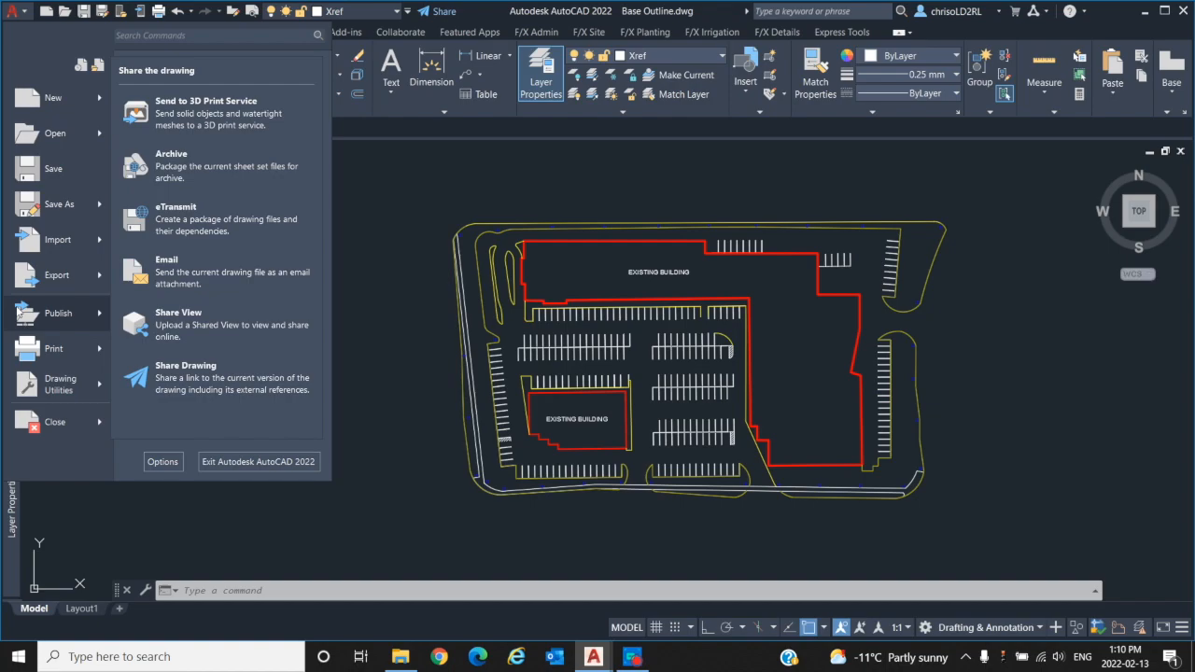
pyautogui.moveTo(175, 219)
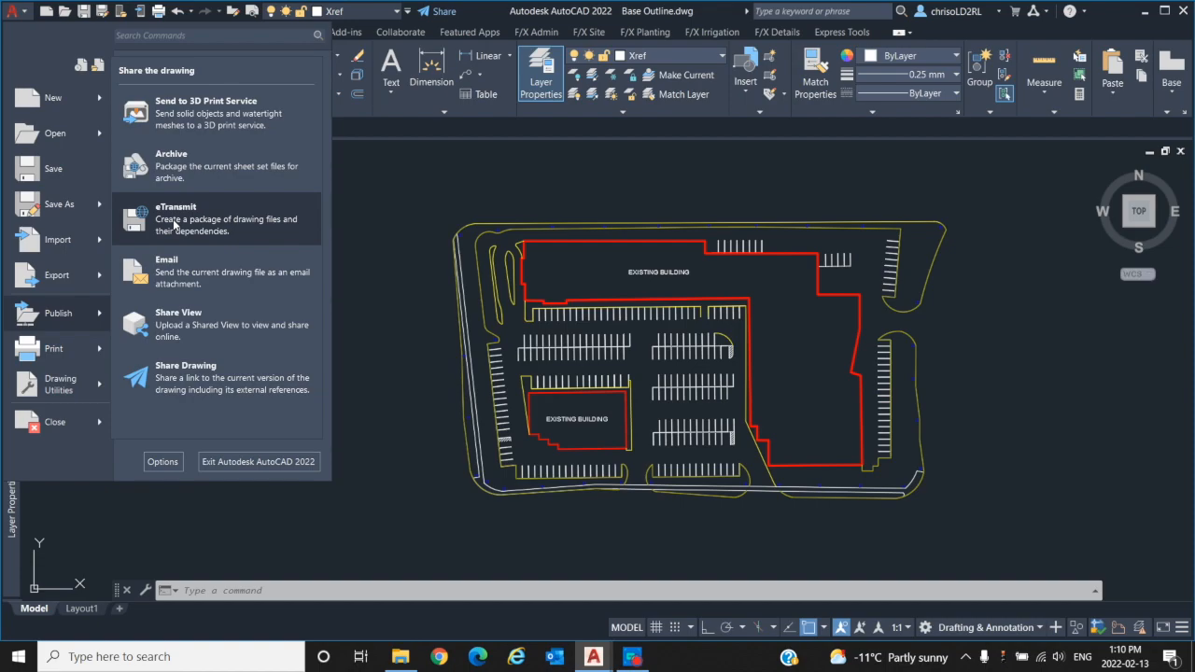
pyautogui.click(175, 221)
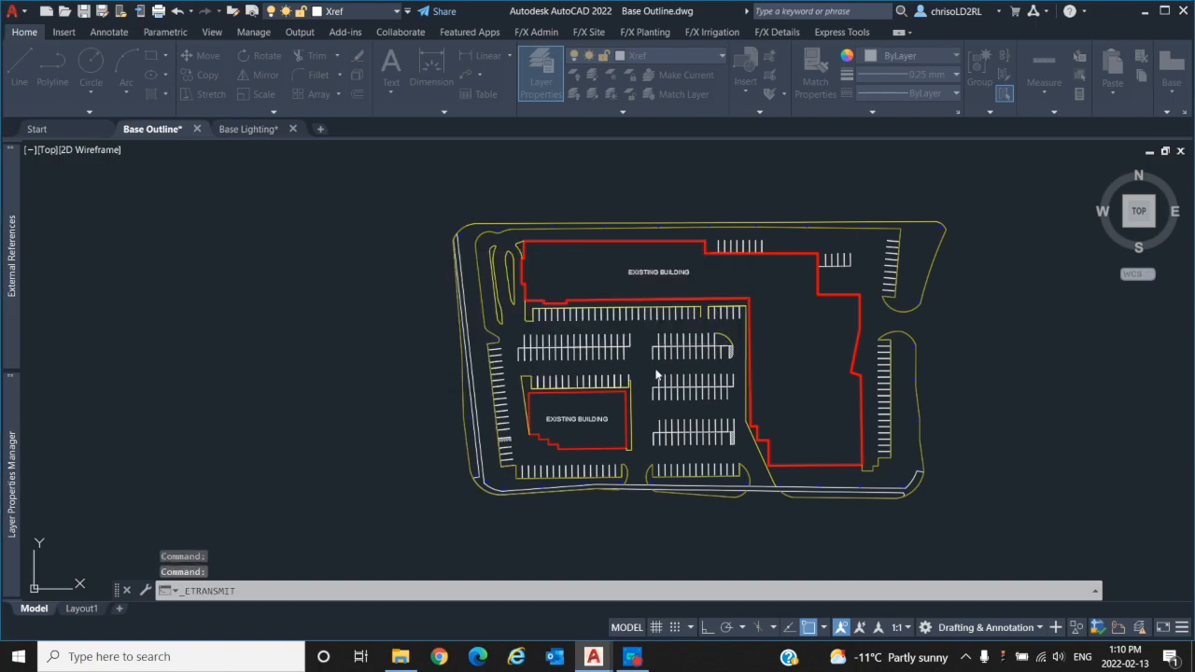
pyautogui.moveTo(687, 377)
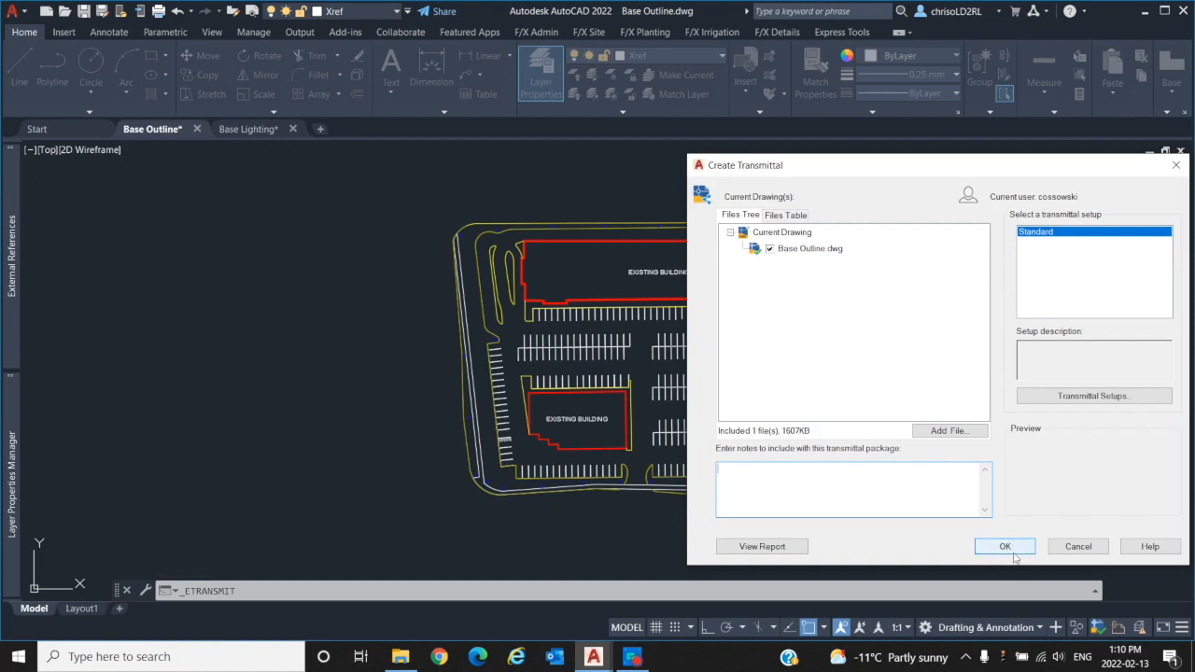
pyautogui.click(1005, 545)
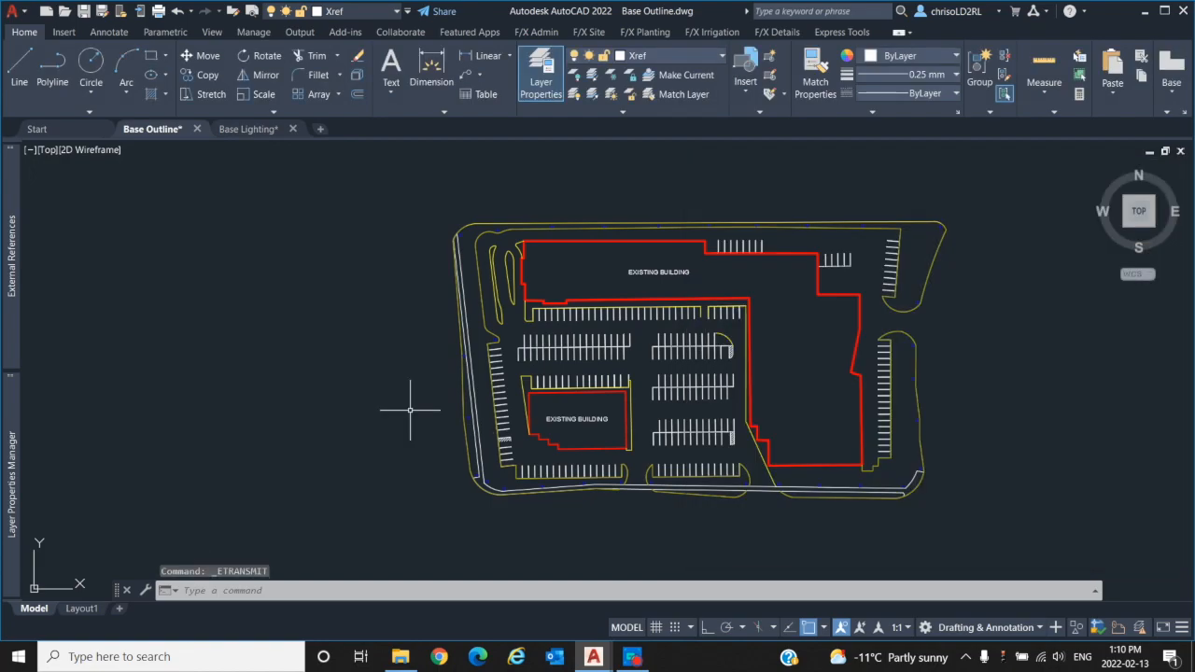